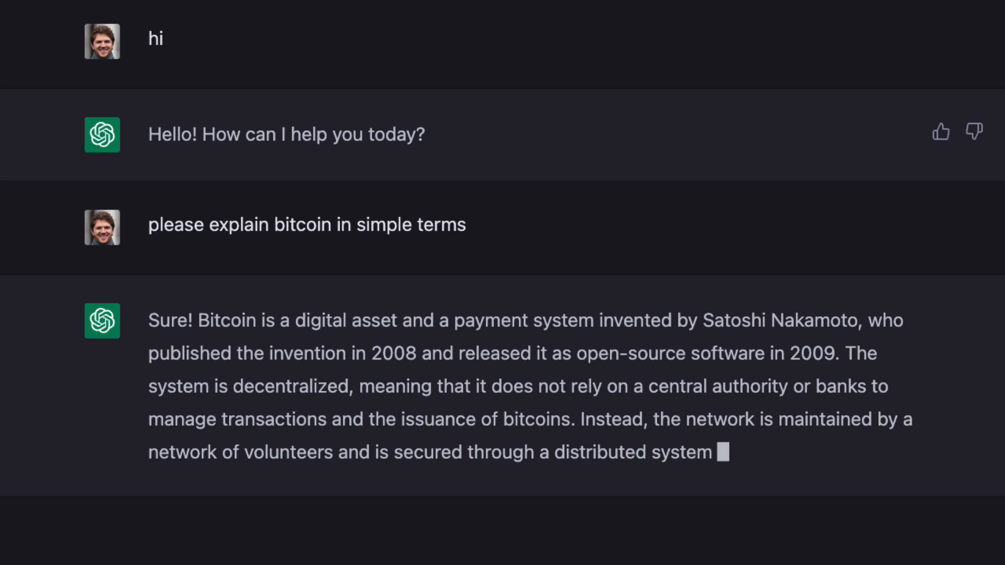
# Scroll through ChatGPT's simple bitcoin explanation as it finishes generating
pyautogui.scroll(-3)
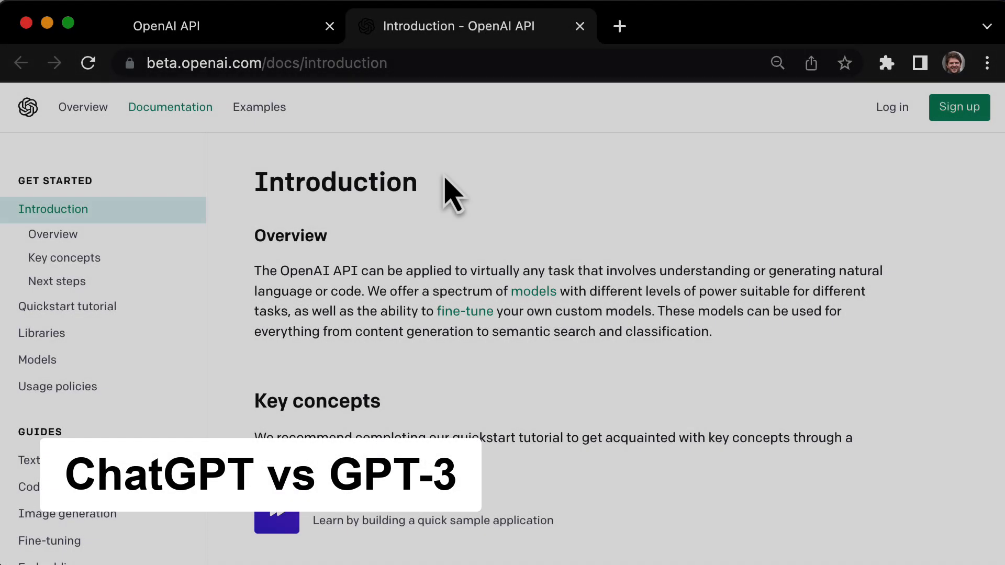
# Open the GPT-3 models page from the docs' Models overview
pyautogui.click(53, 234)
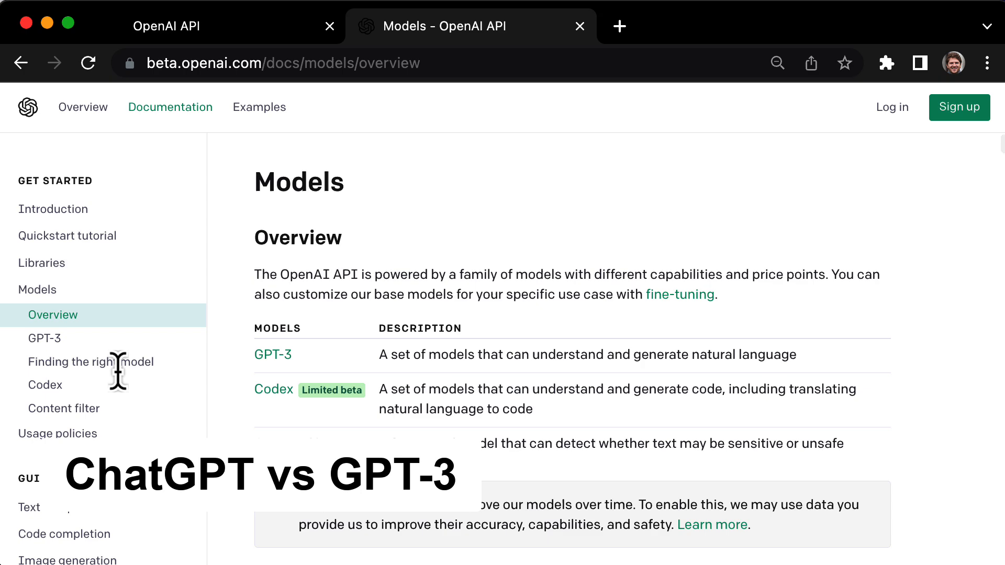
pyautogui.moveTo(891, 449)
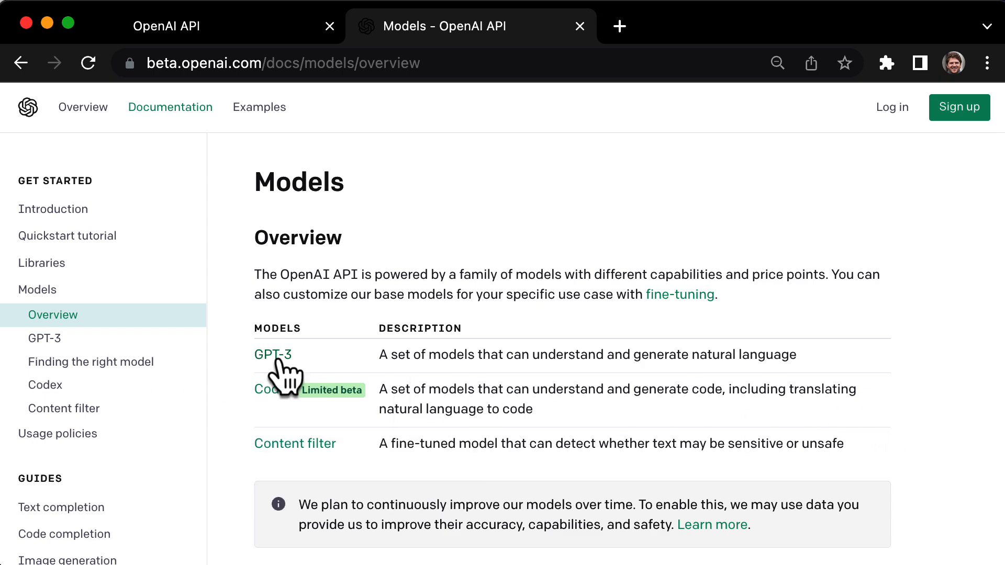
pyautogui.click(272, 354)
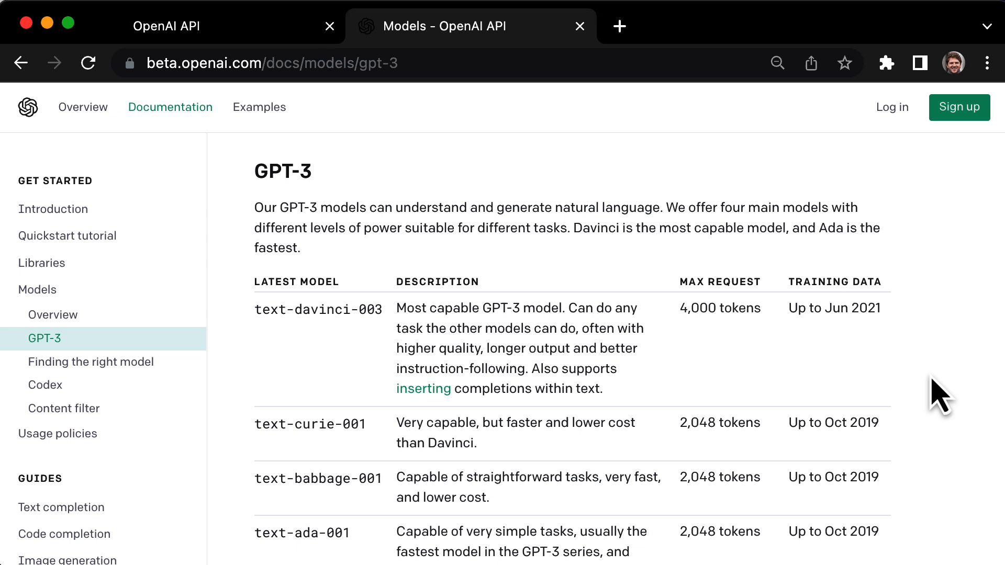
pyautogui.scroll(-3)
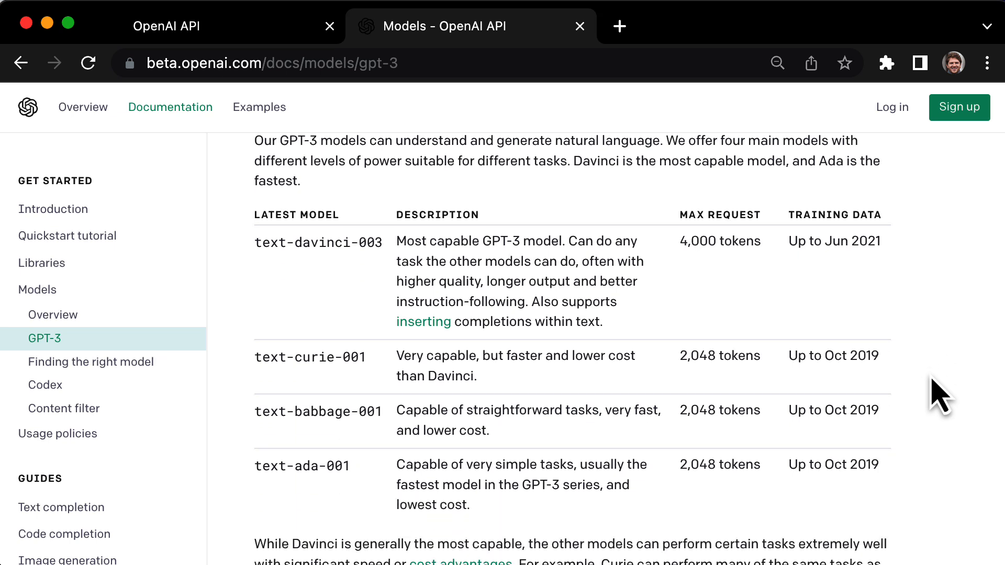
pyautogui.scroll(3)
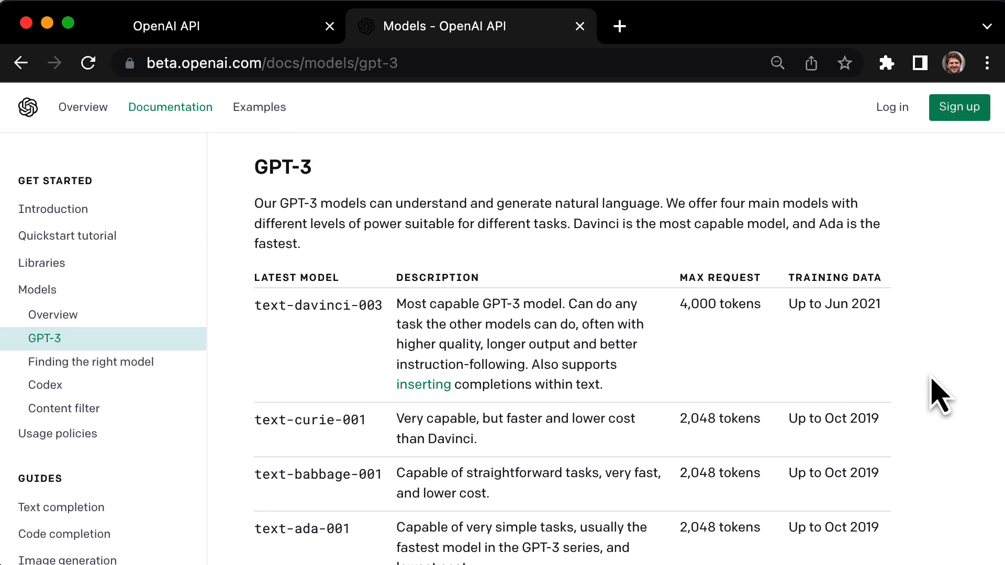
# Scroll through the Davinci, Curie, Babbage and Ada model descriptions
pyautogui.scroll(-3)
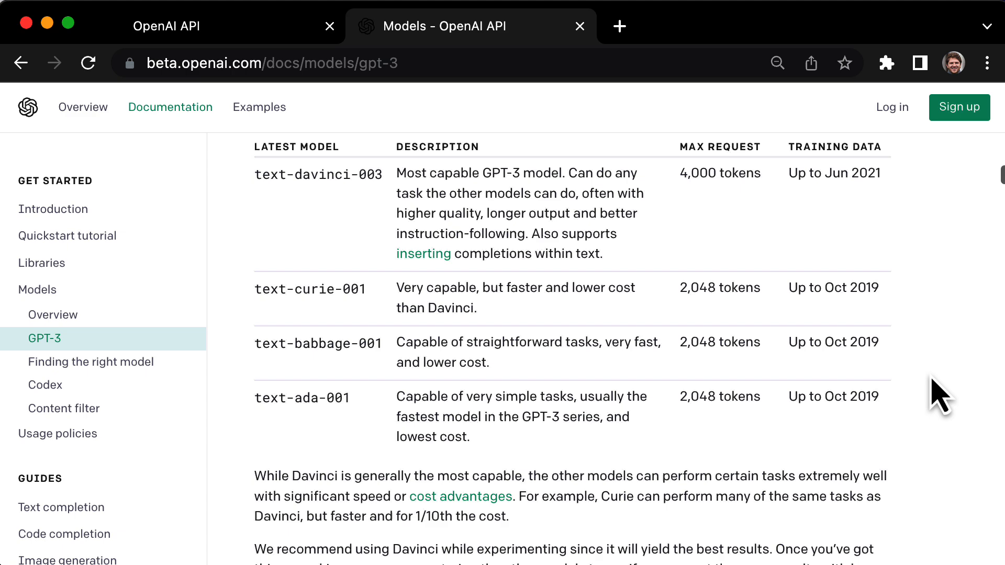
pyautogui.scroll(-3)
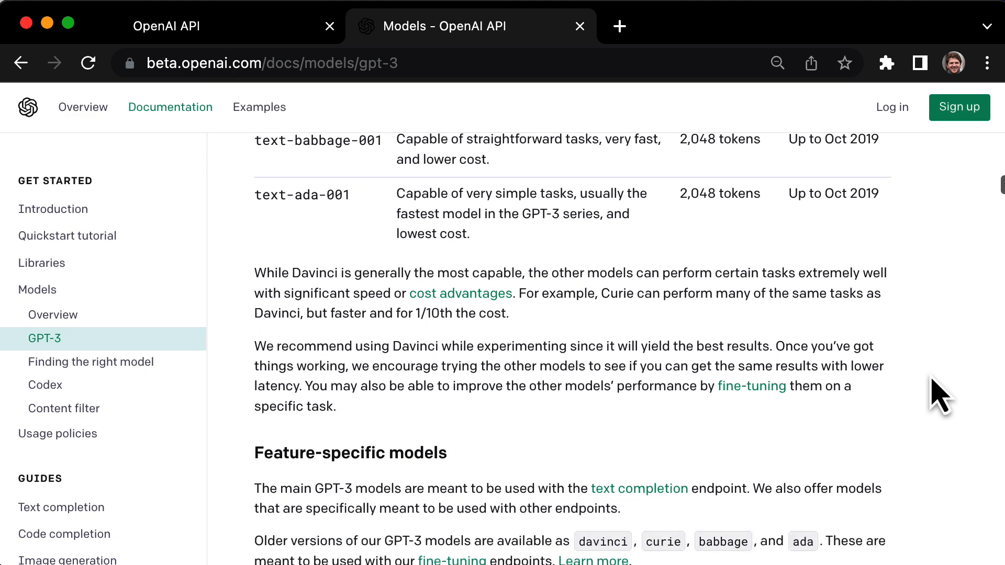
pyautogui.scroll(-3)
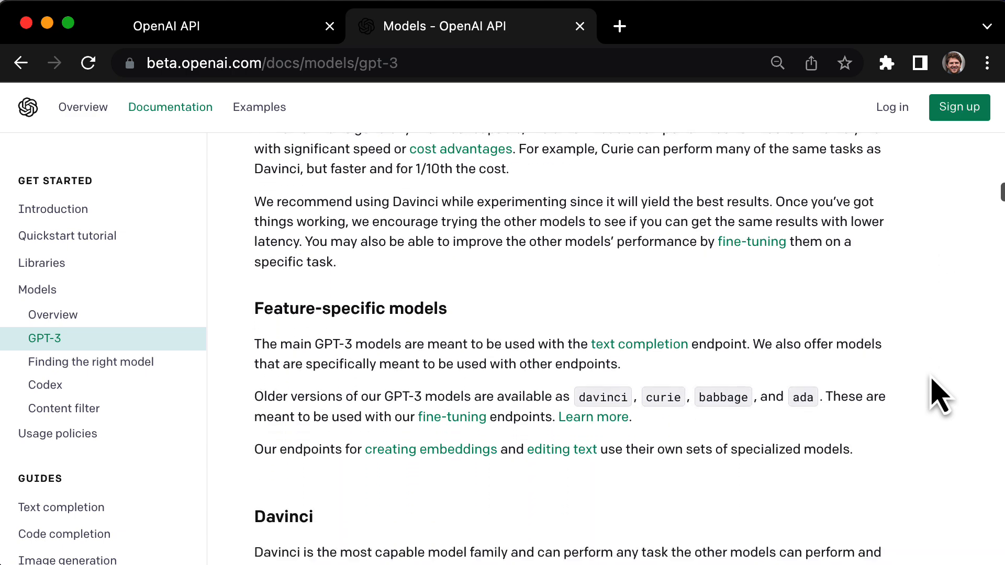
pyautogui.scroll(-3)
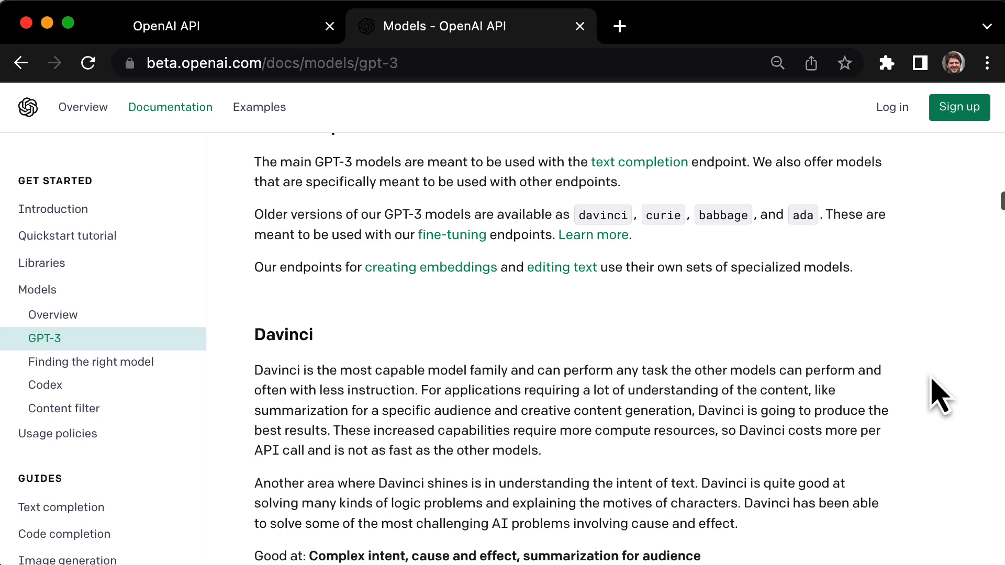
pyautogui.scroll(-3)
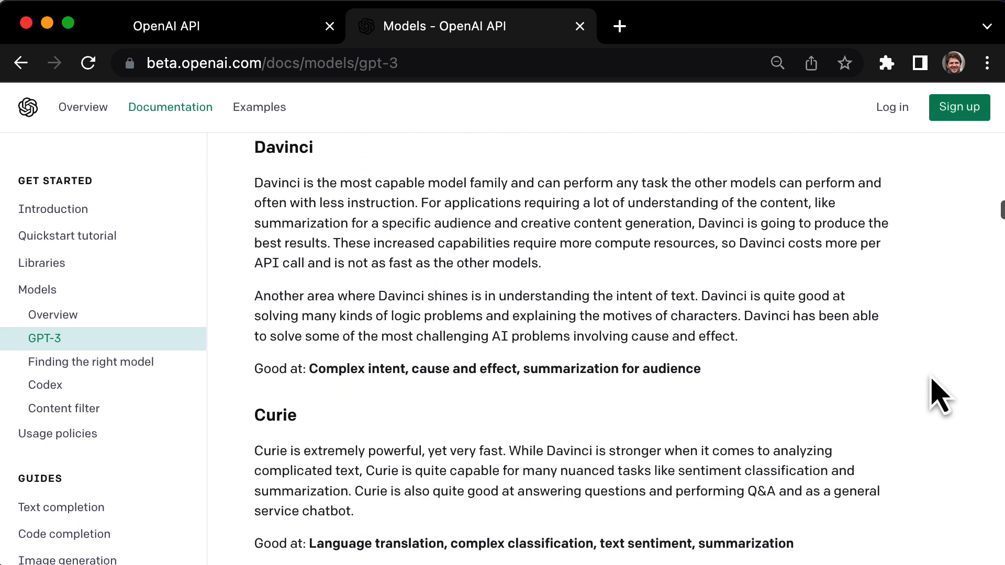
pyautogui.scroll(-3)
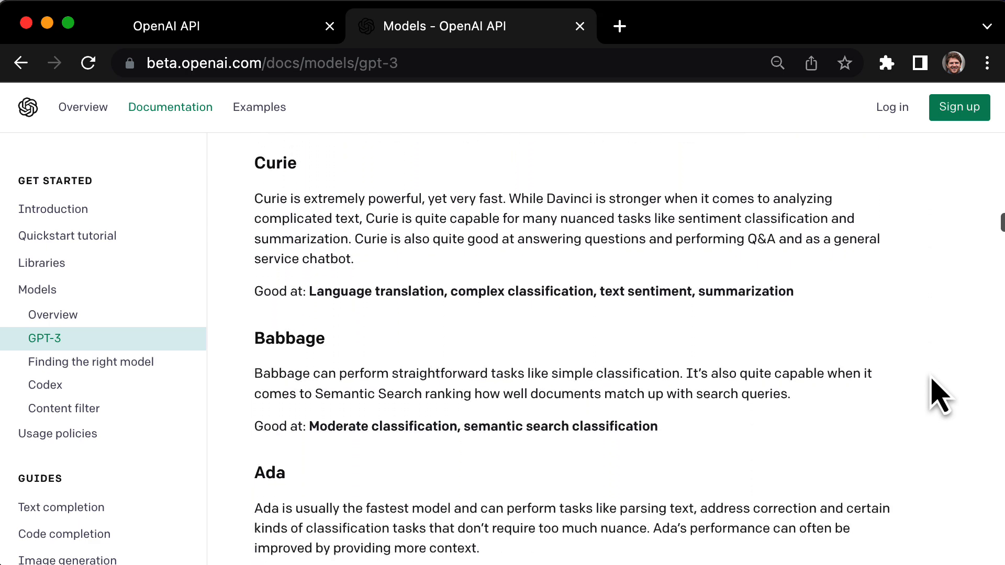
pyautogui.scroll(-3)
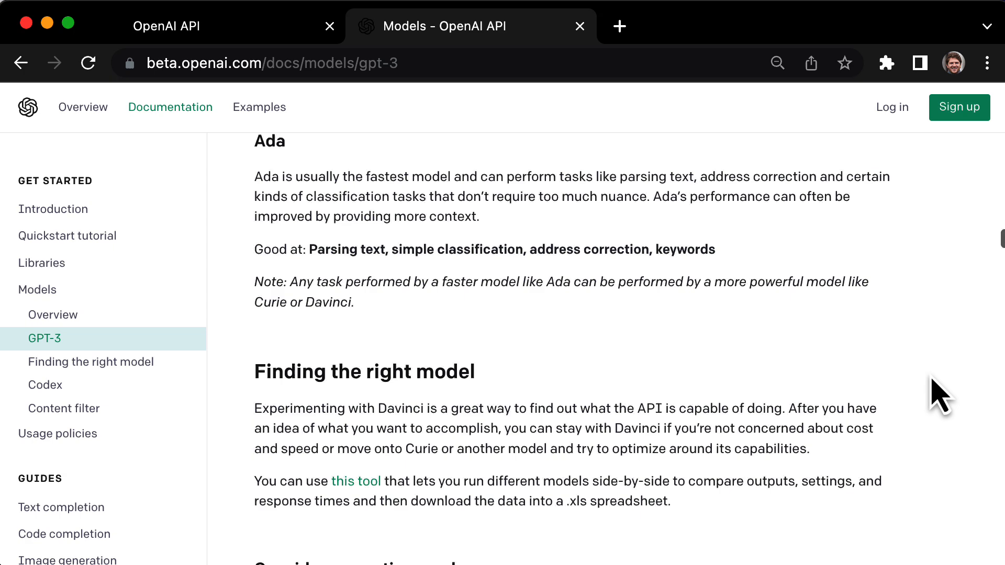
pyautogui.click(91, 362)
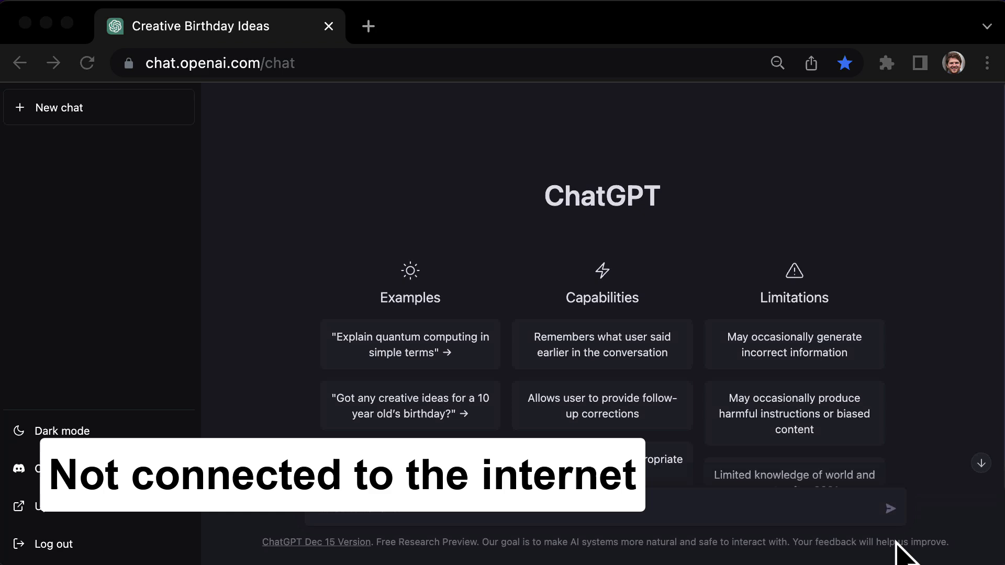
# Send ChatGPT the question 'what time is it?'
pyautogui.write('what time is it?')
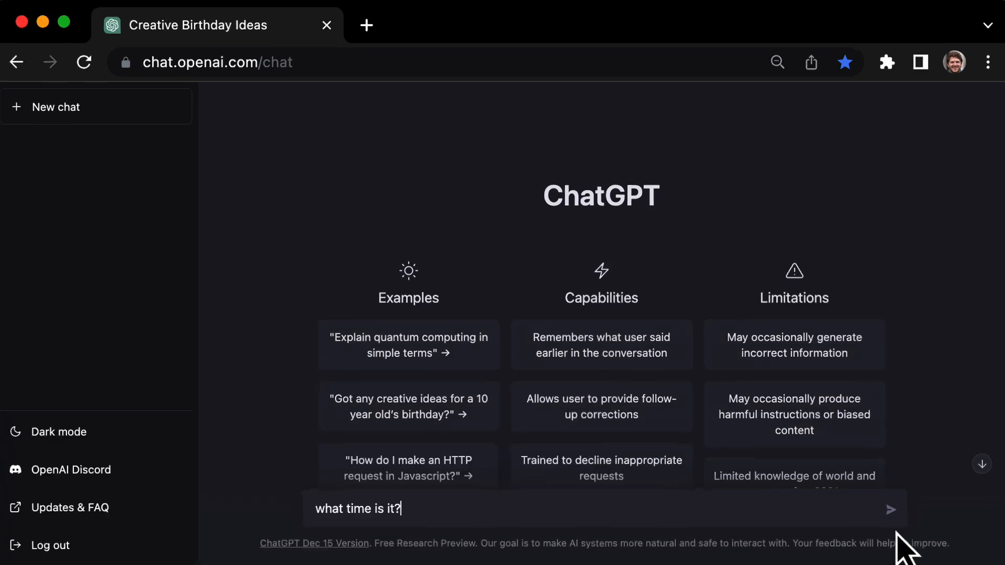
pyautogui.click(890, 508)
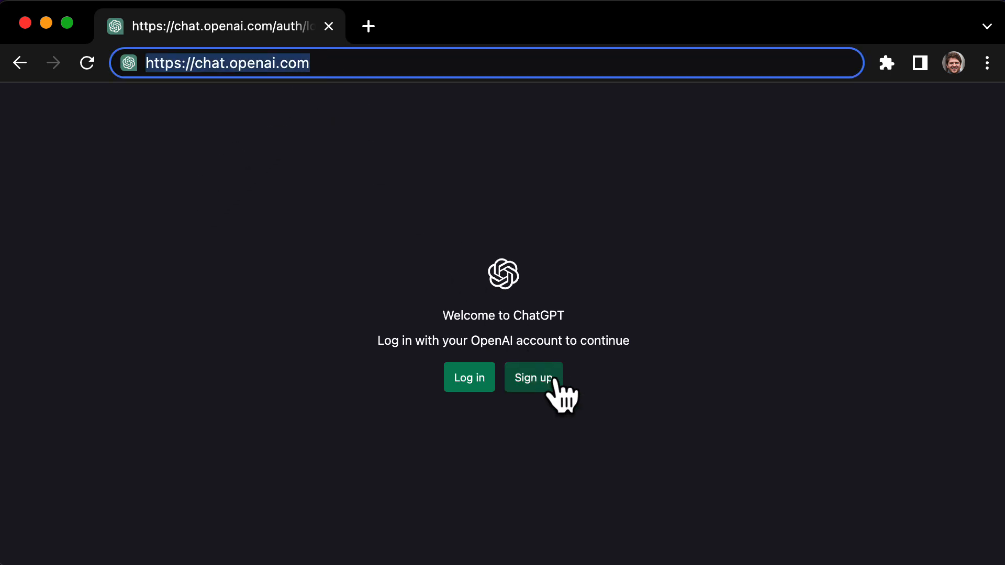
# Go from the ChatGPT welcome screen to the OpenAI sign-up page
pyautogui.click(533, 377)
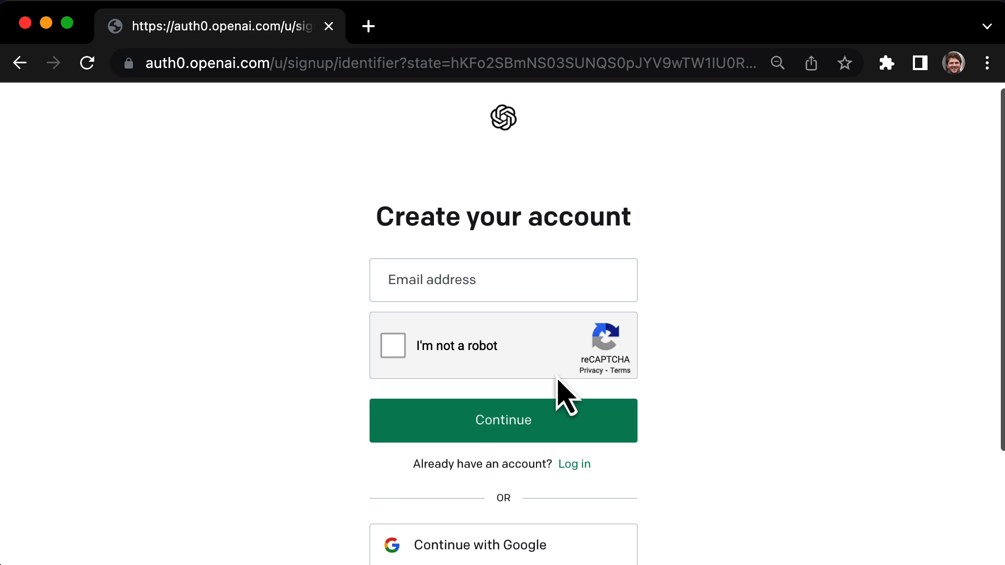
pyautogui.scroll(-3)
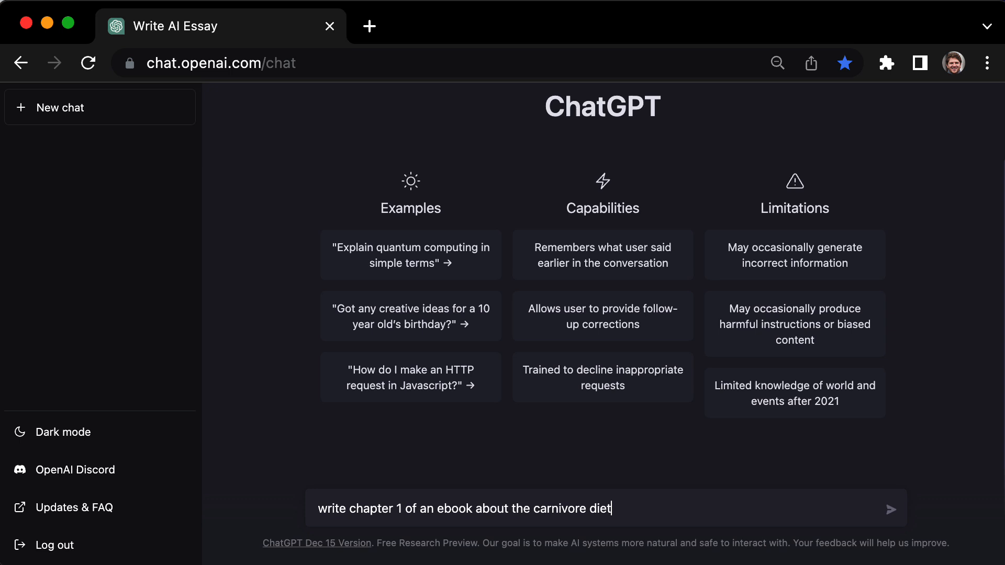
# Send the prompt requesting chapter 1 of a carnivore diet ebook
pyautogui.click(890, 509)
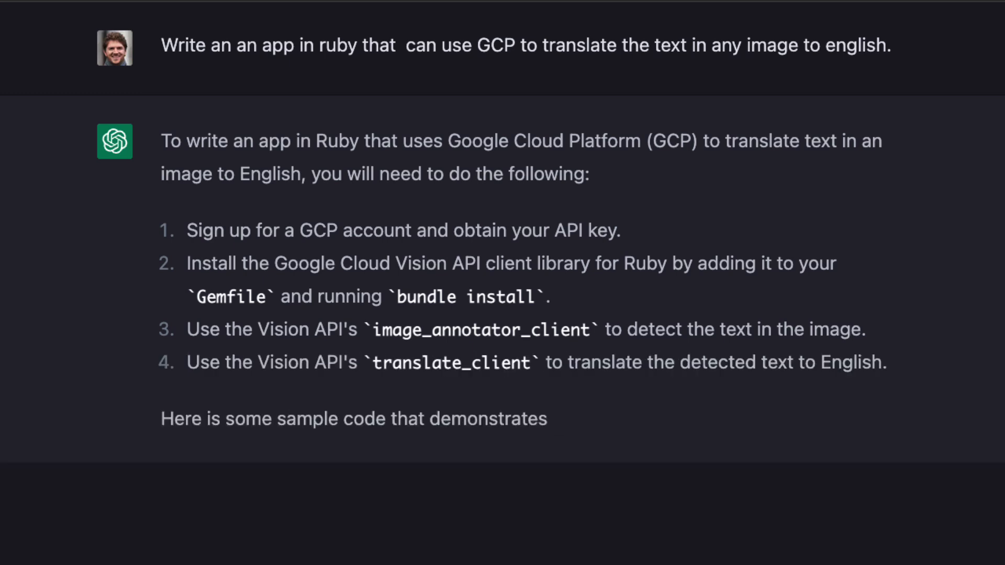
# Scroll down the Ruby GCP translation answer to its google-cloud-vision sample code
pyautogui.scroll(-3)
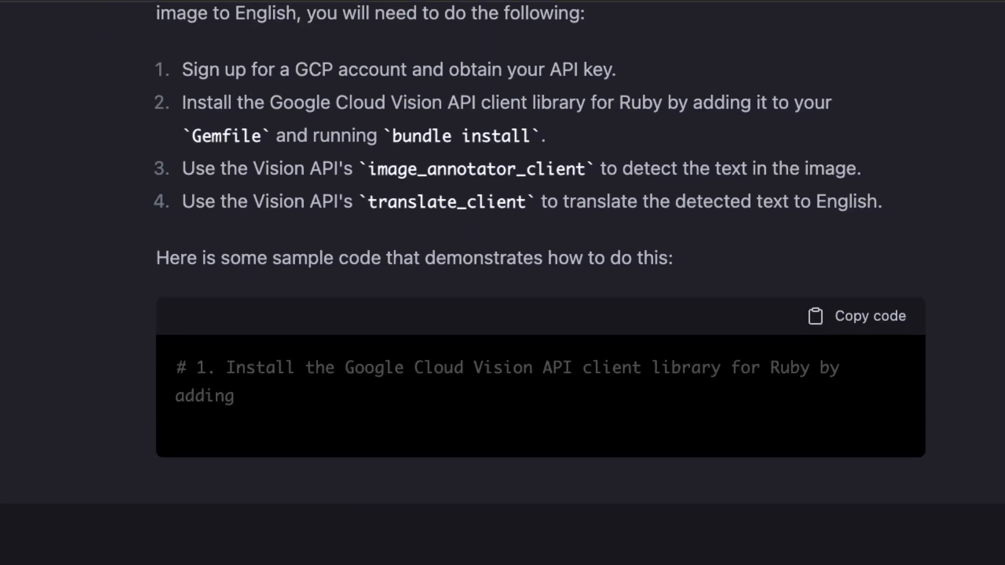
pyautogui.scroll(-3)
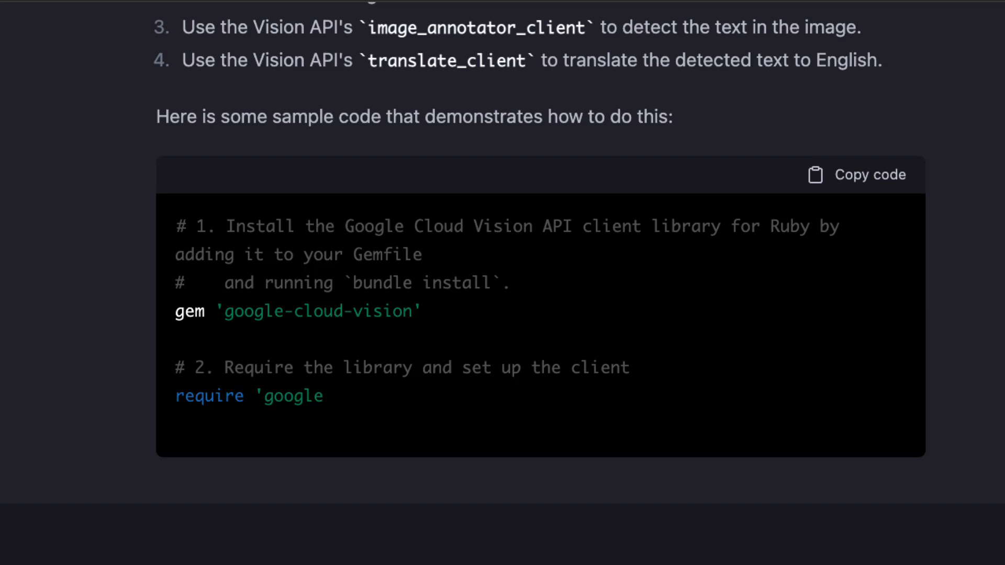
pyautogui.scroll(-3)
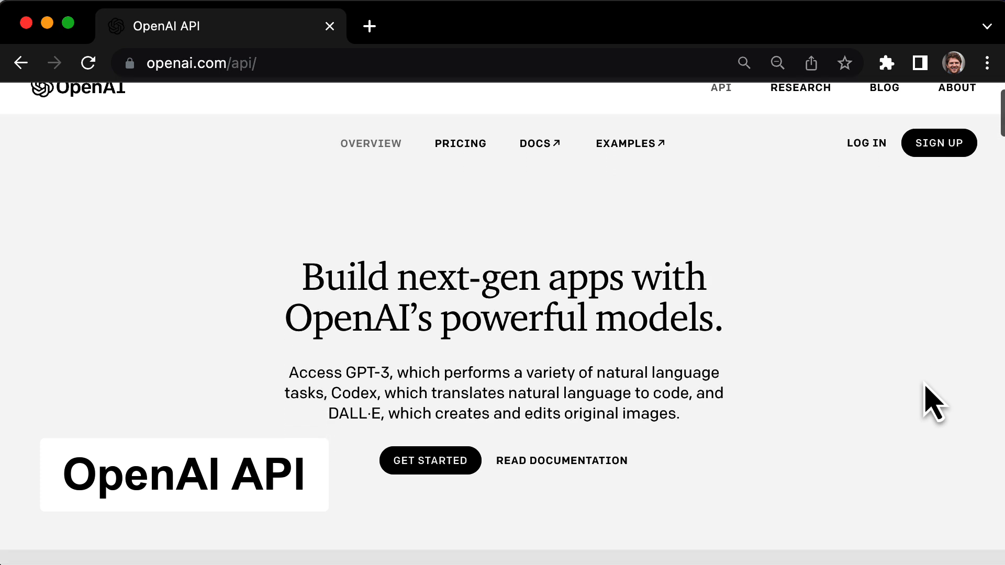
pyautogui.scroll(-3)
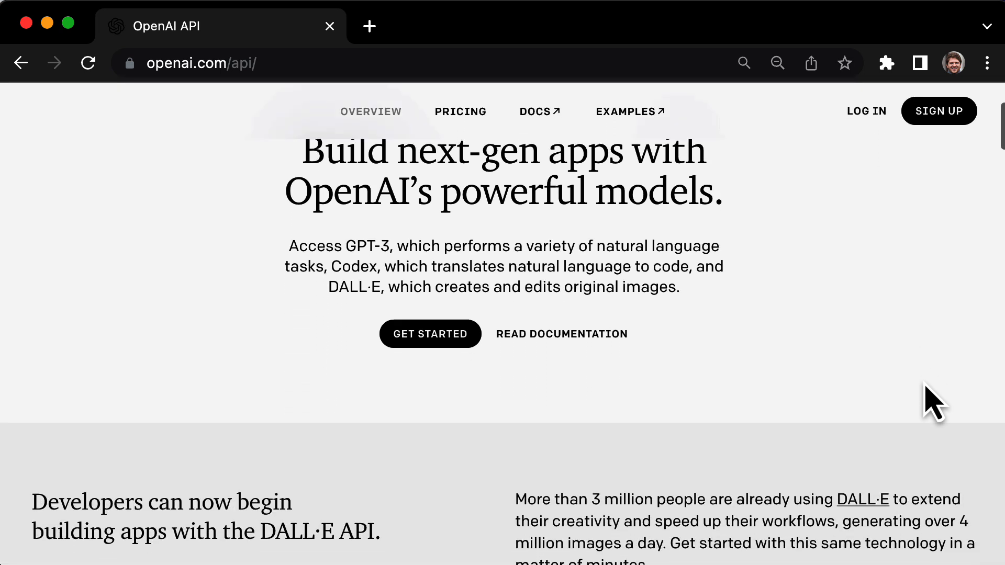
pyautogui.scroll(-3)
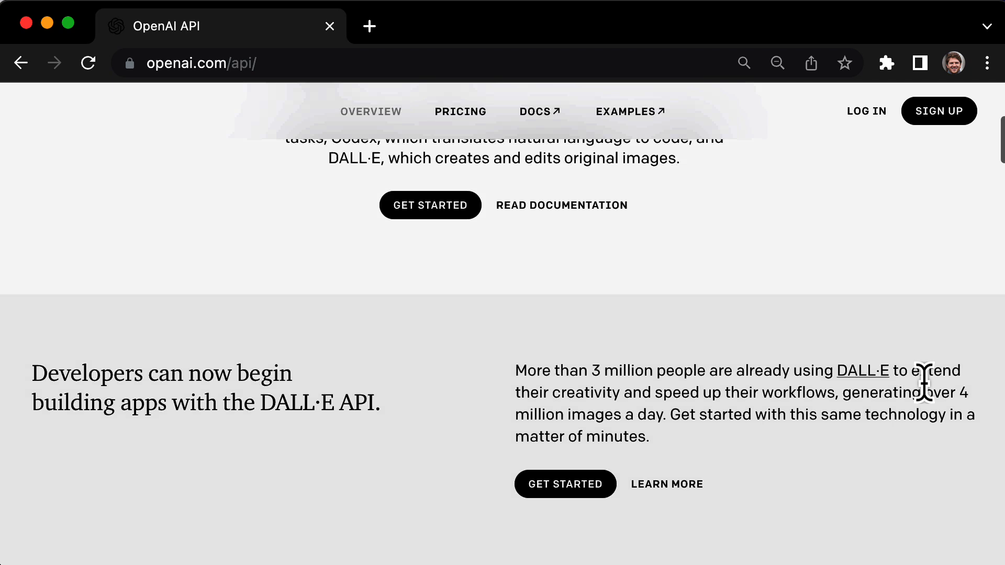
pyautogui.scroll(-3)
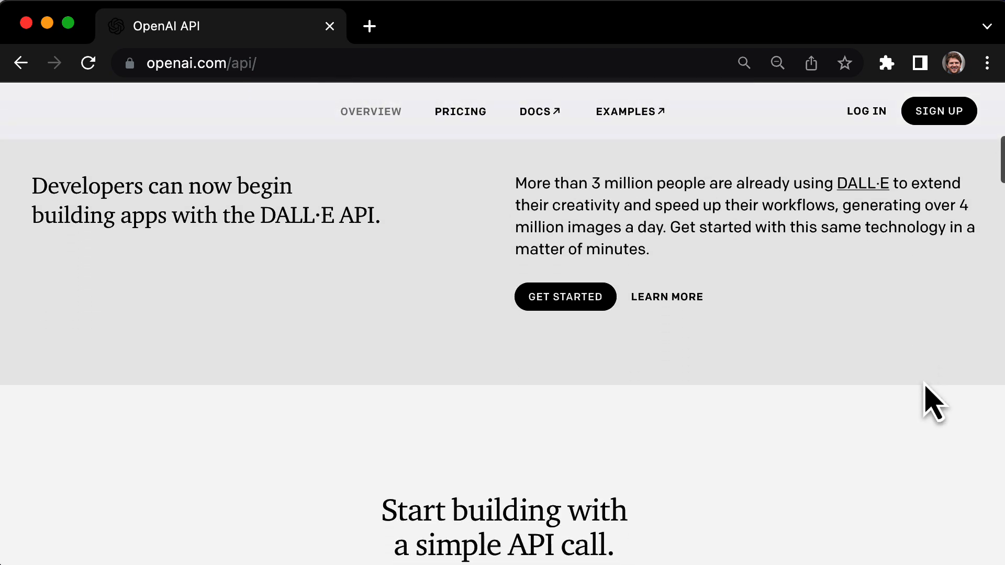
pyautogui.scroll(-3)
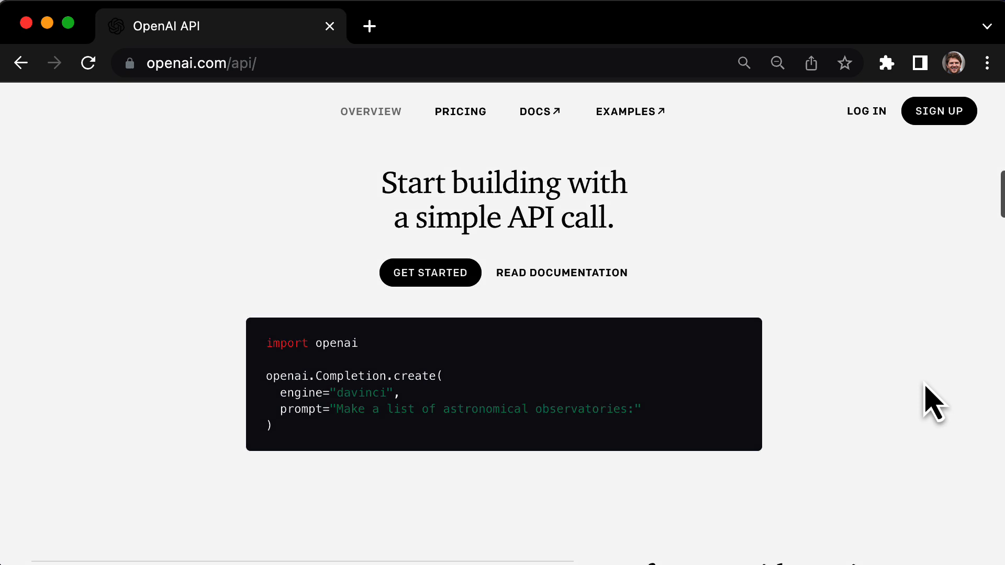
pyautogui.scroll(-3)
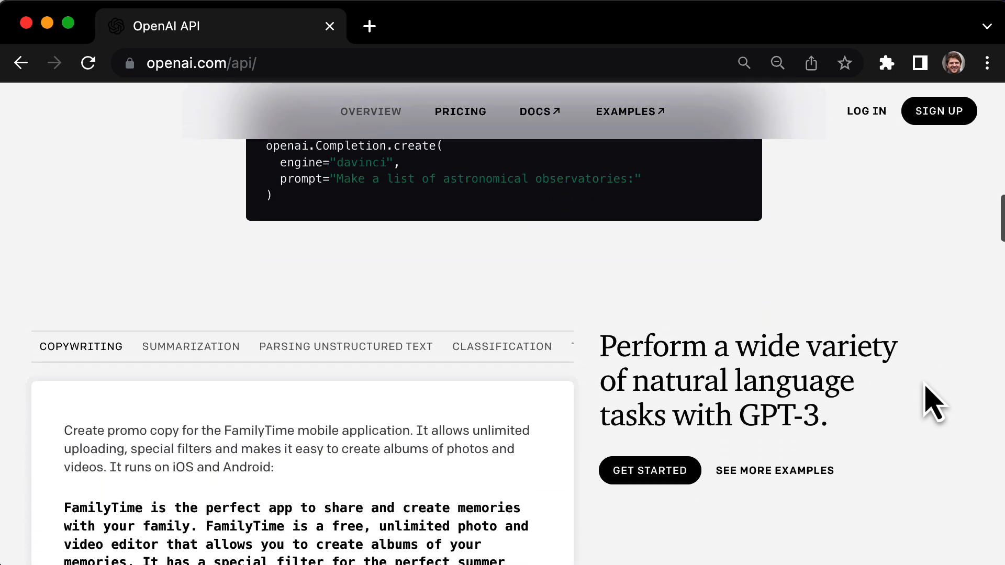